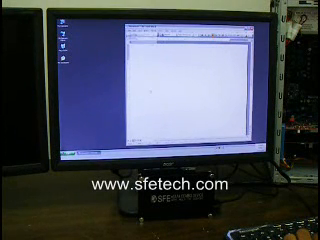
text(This is a very important Document)
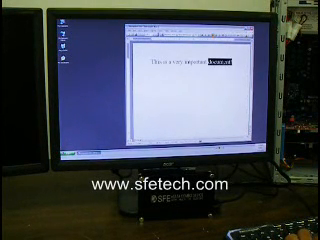